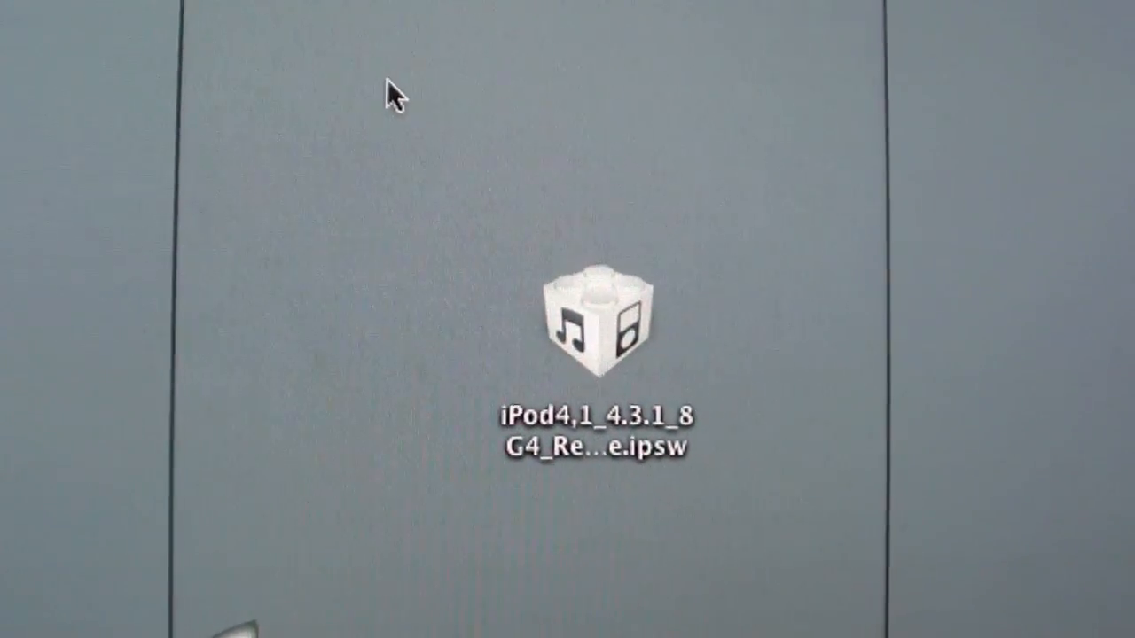
- Launch redsn0w from the redsn0w_mac_0.9-1.6rc9 folder, approving the Internet-download security warning
{"action": "left_click", "coordinate": [589, 337]}
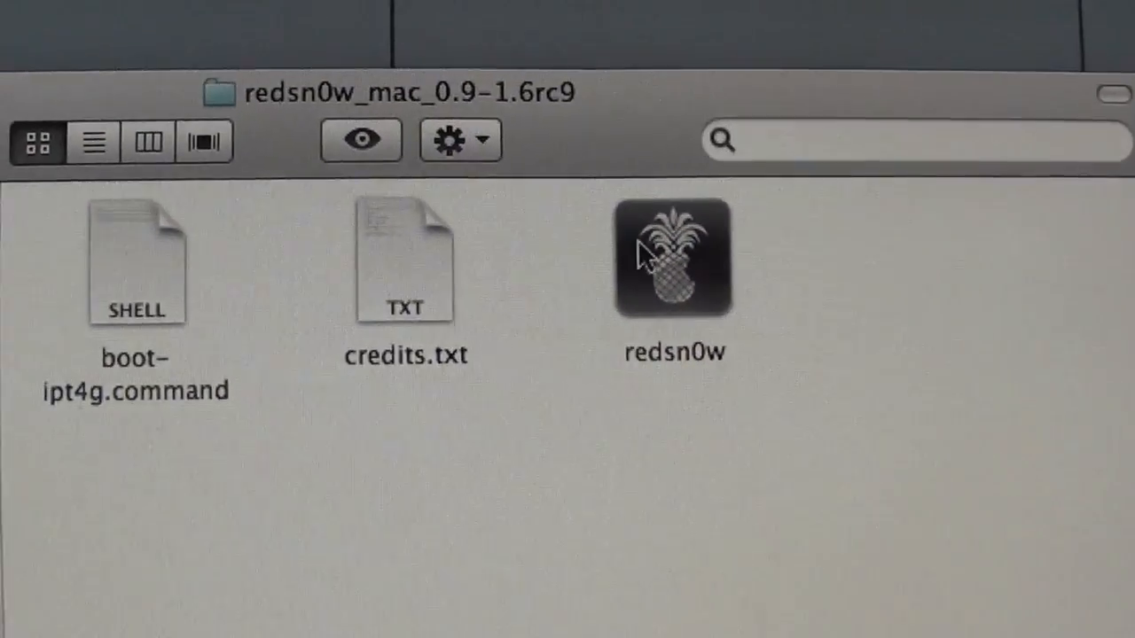
{"action": "double_click", "coordinate": [672, 257]}
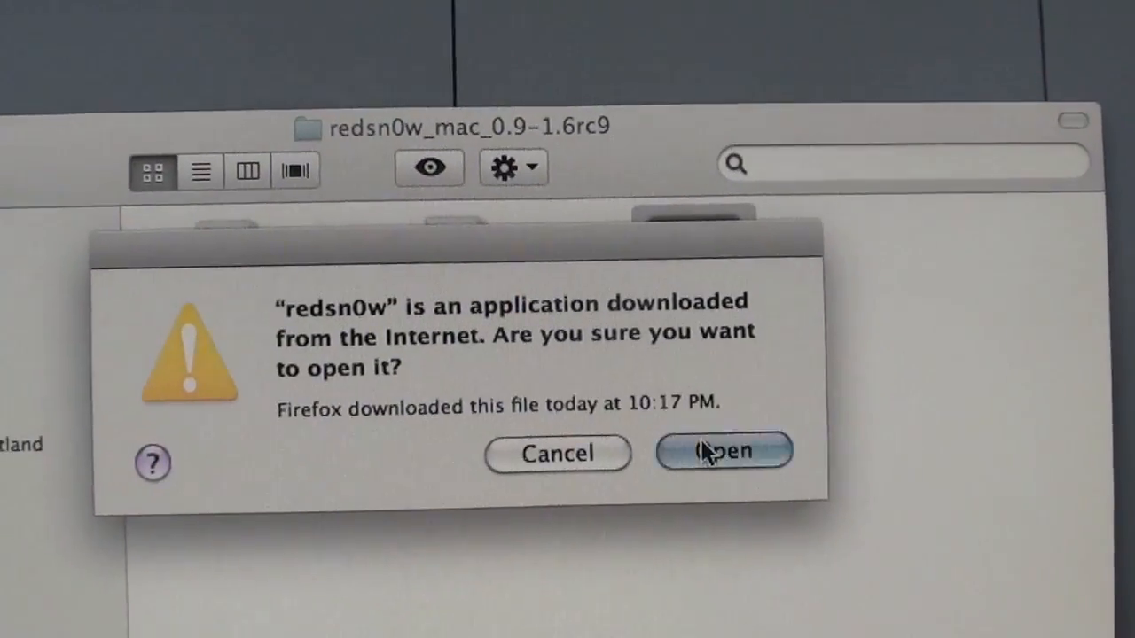
{"action": "left_click", "coordinate": [724, 453]}
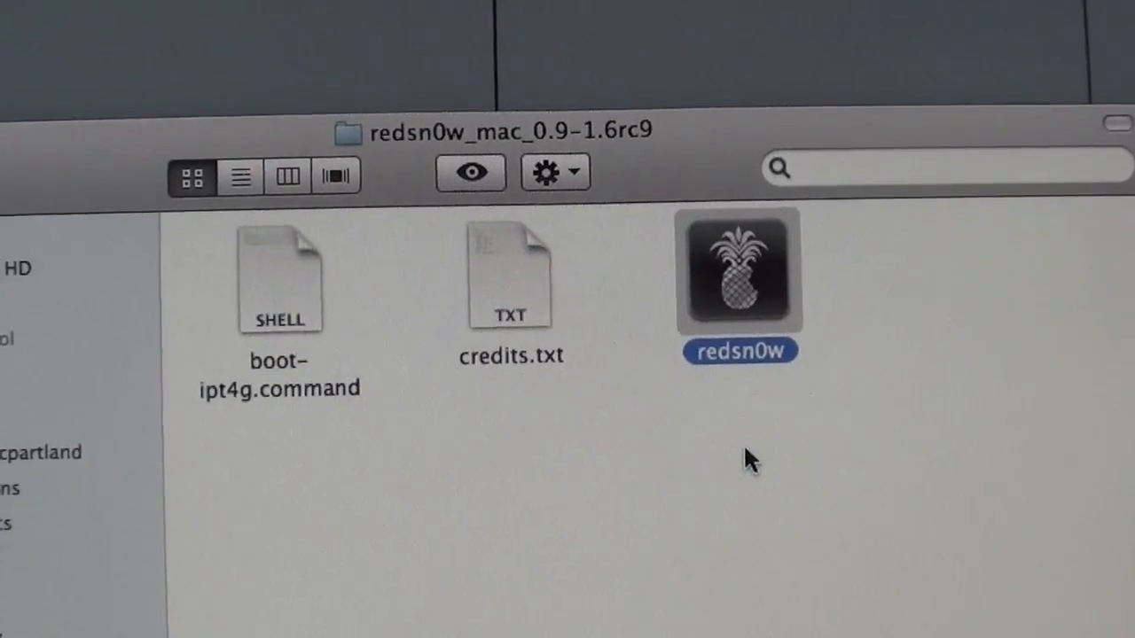
{"action": "double_click", "coordinate": [740, 270]}
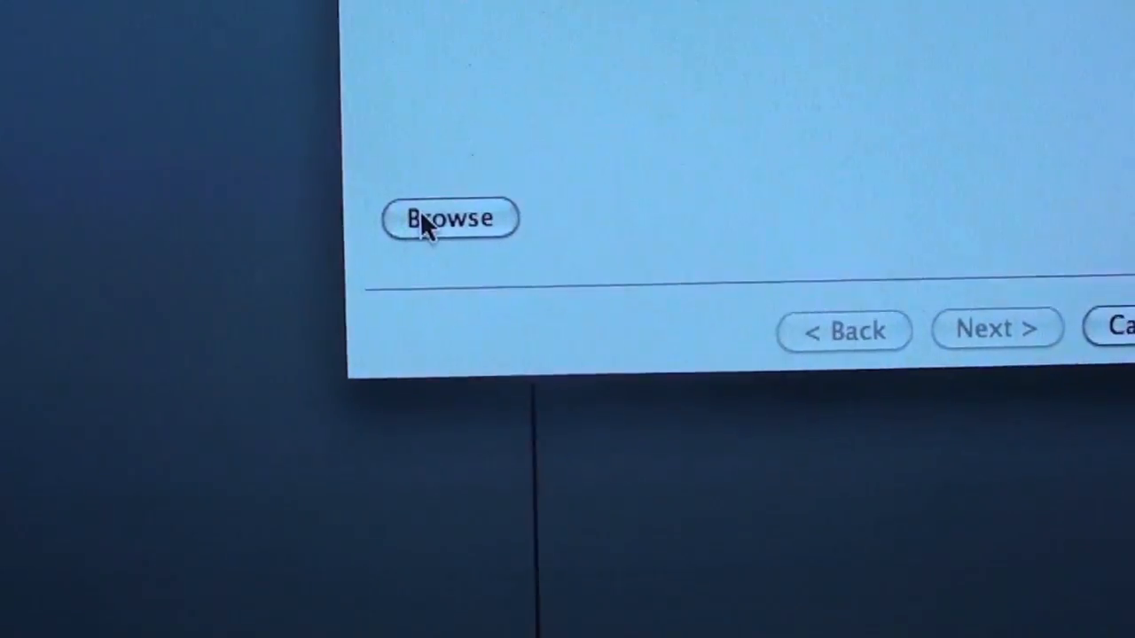
- Browse to and select the iPod4,1 4.3.1 IPSW as the firmware, then continue to identification
{"action": "left_click", "coordinate": [450, 219]}
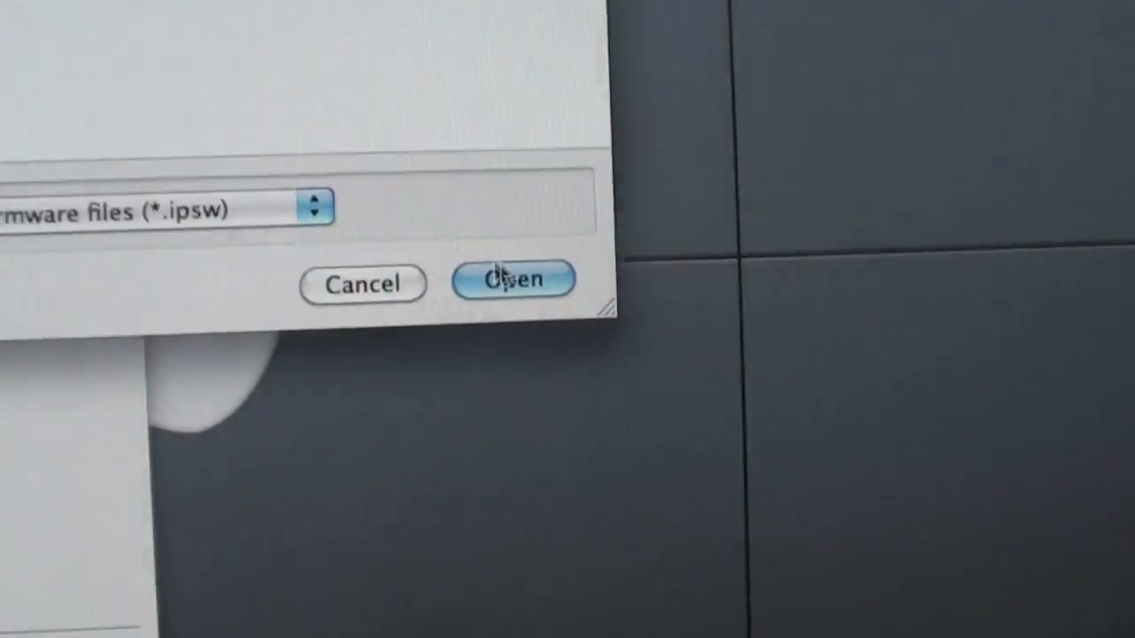
{"action": "left_click", "coordinate": [513, 282]}
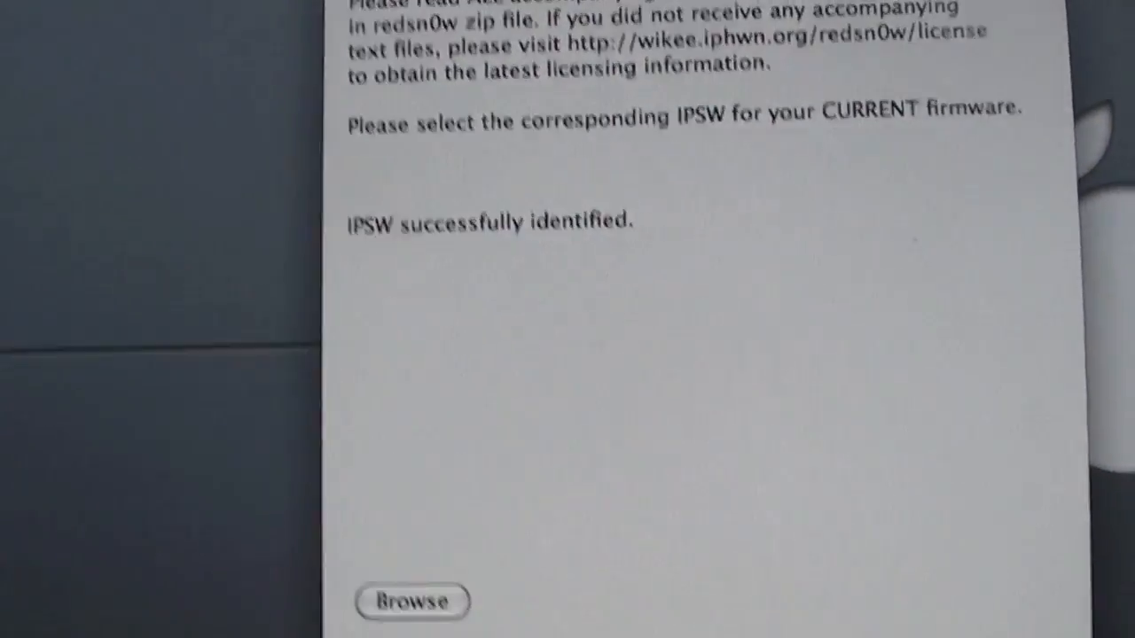
{"action": "left_click", "coordinate": [657, 628]}
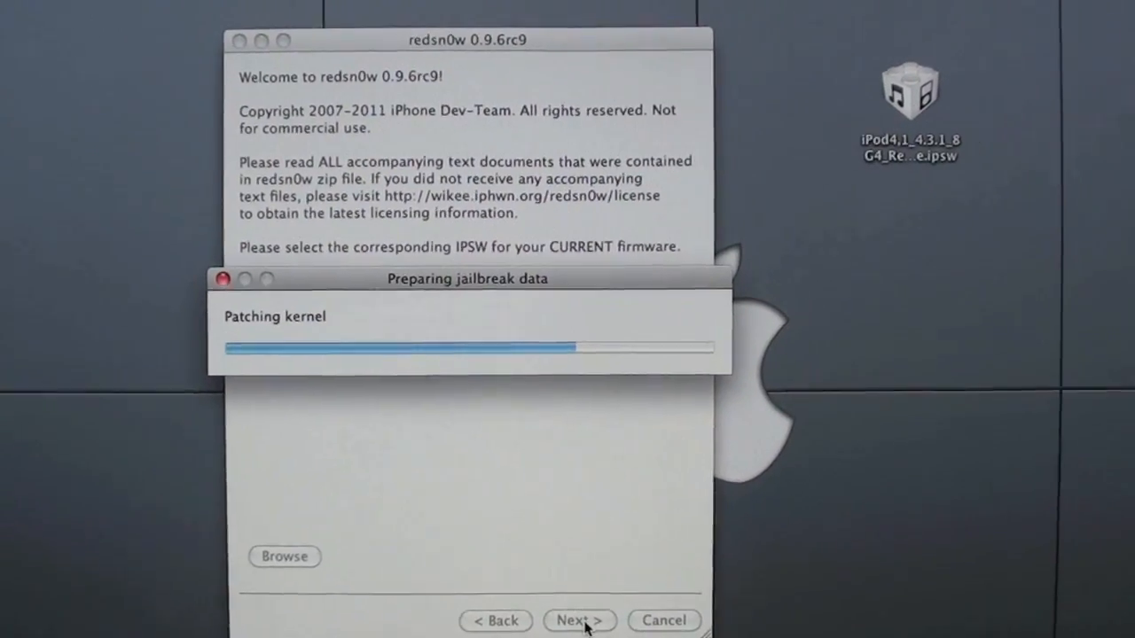
- Leave Install Cydia and Enable battery percentage checked, boot tethered and DFU-only off, and continue
{"action": "left_click", "coordinate": [579, 620]}
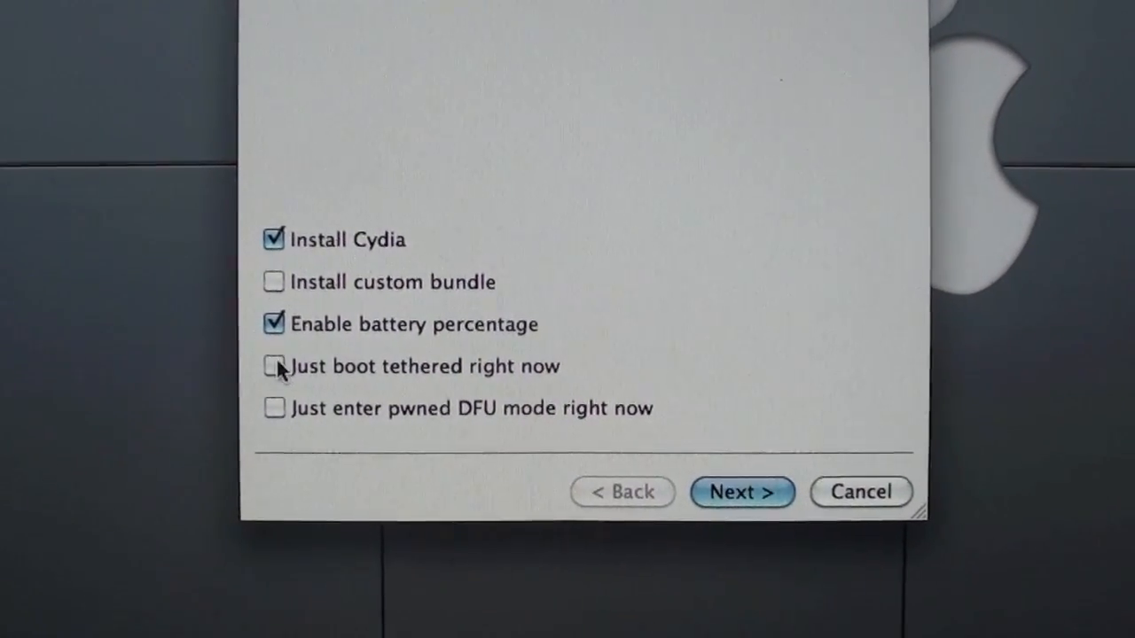
{"action": "left_click", "coordinate": [274, 366]}
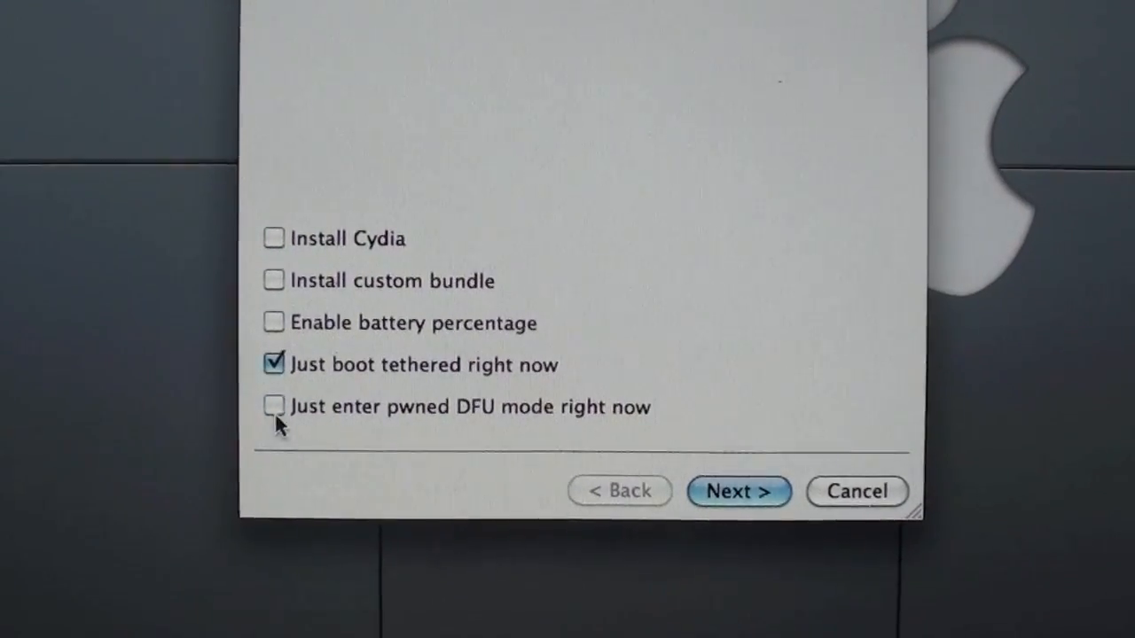
{"action": "left_click", "coordinate": [273, 322]}
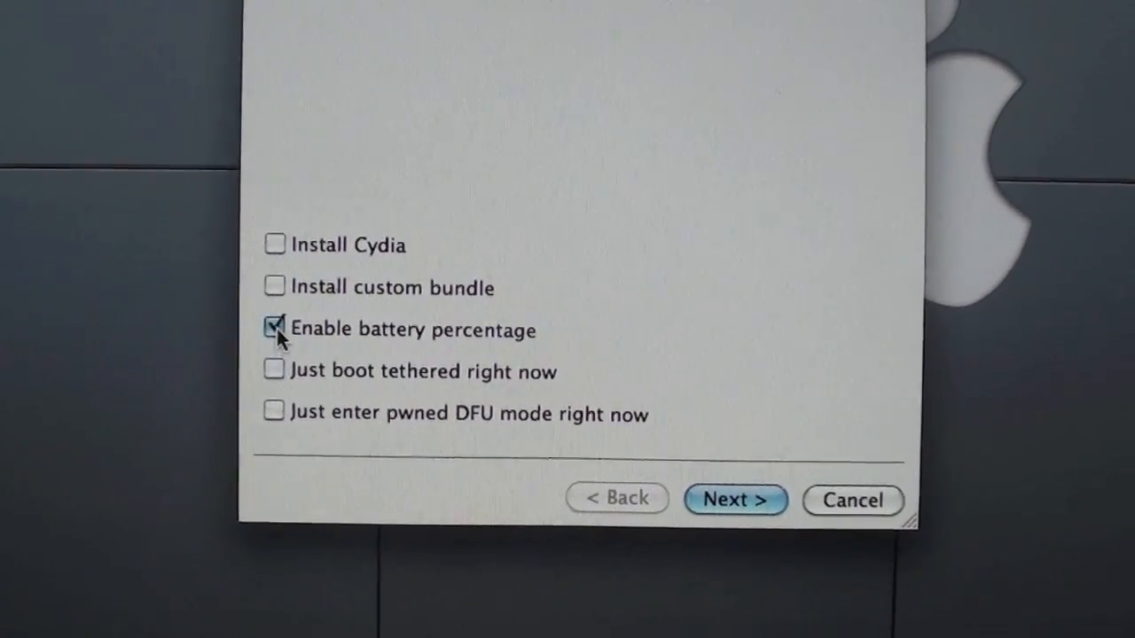
{"action": "left_click", "coordinate": [275, 244]}
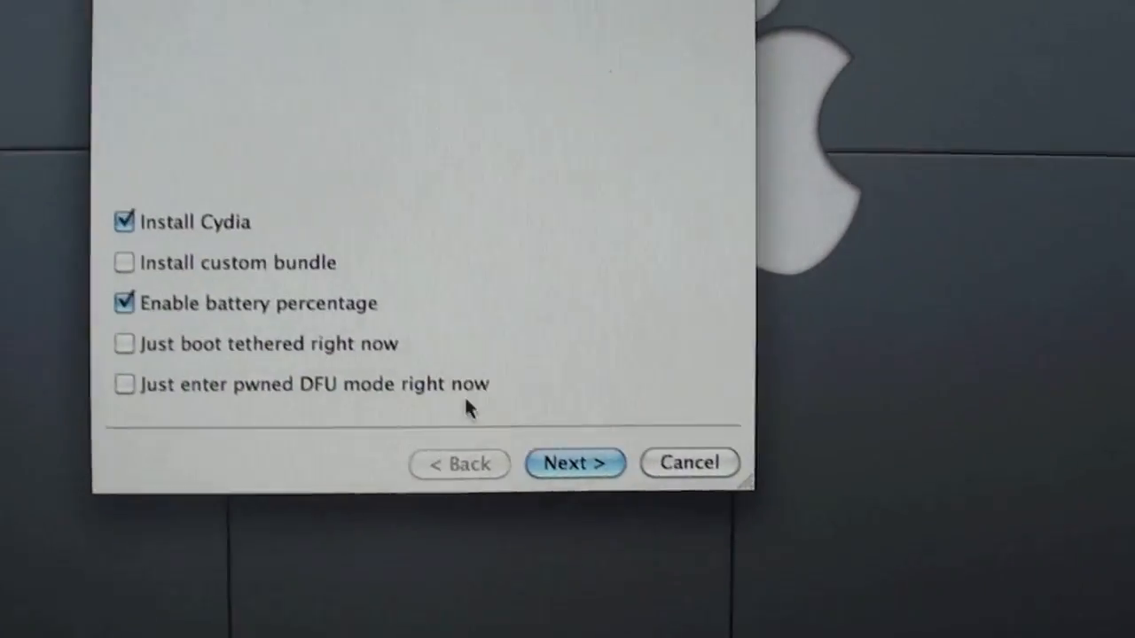
{"action": "left_click", "coordinate": [575, 463]}
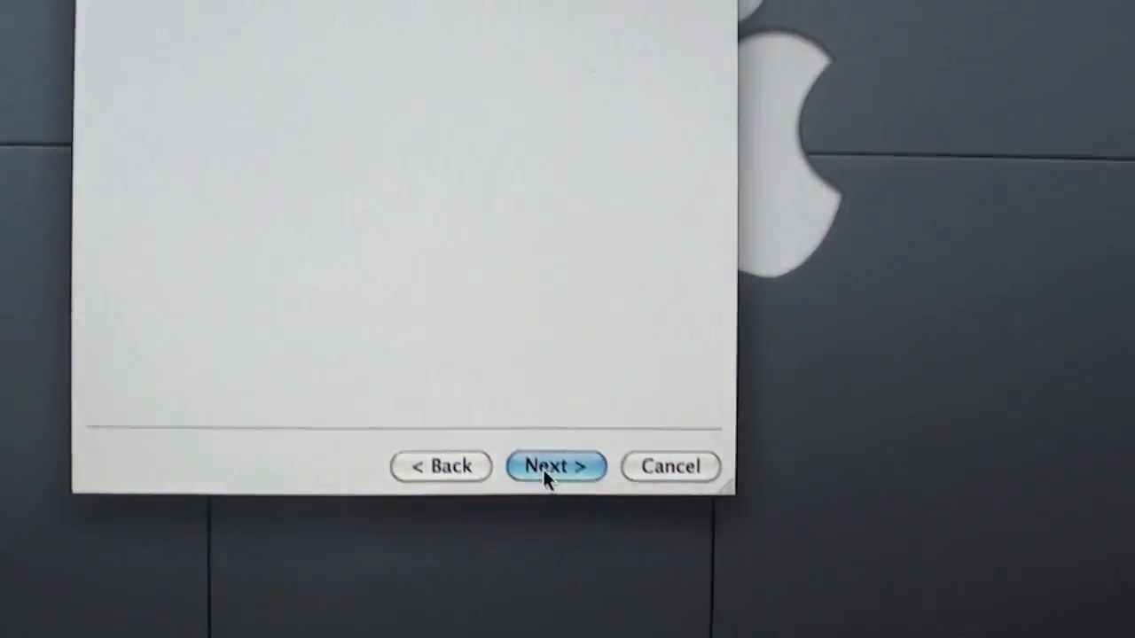
{"action": "left_click", "coordinate": [555, 466]}
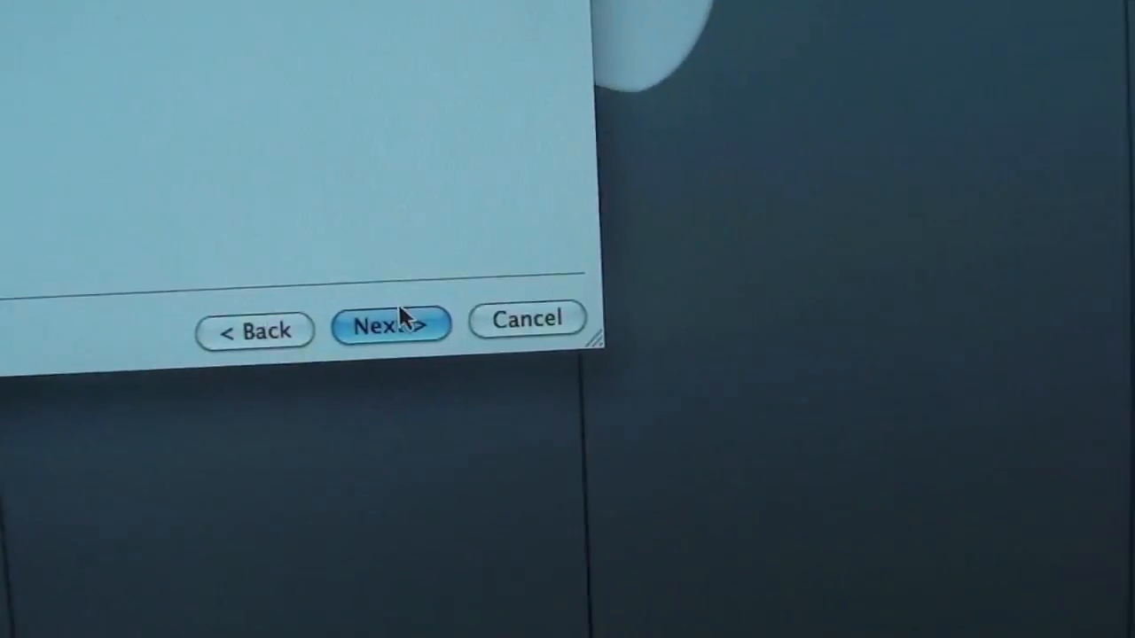
- Start the jailbreak processing so redsn0w waits for the iPod touch 4G
{"action": "left_click", "coordinate": [390, 324]}
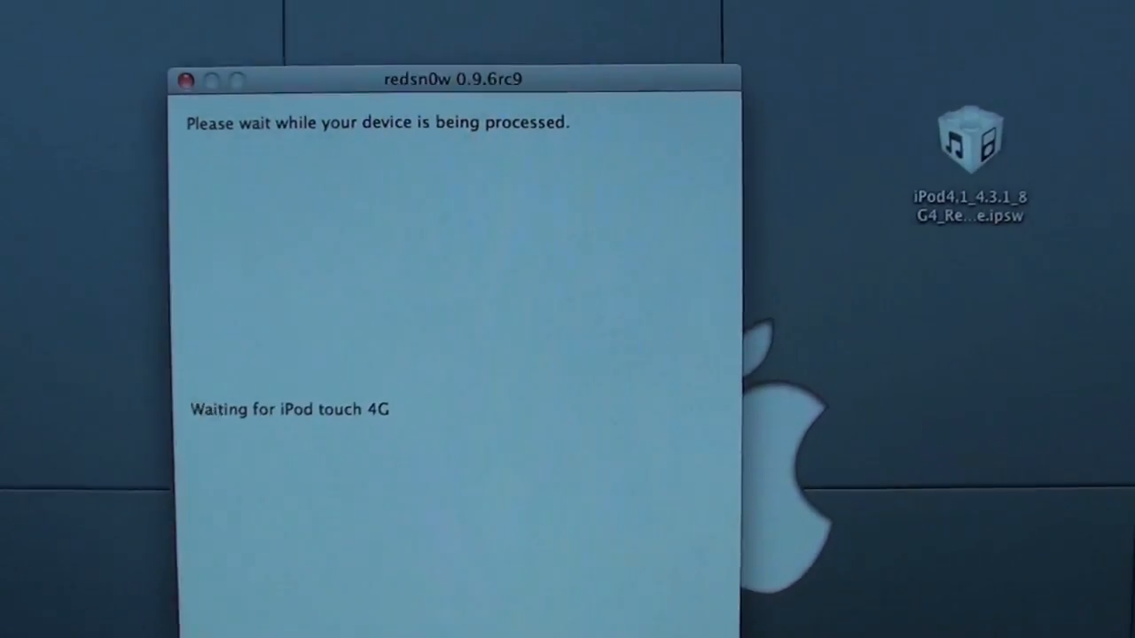